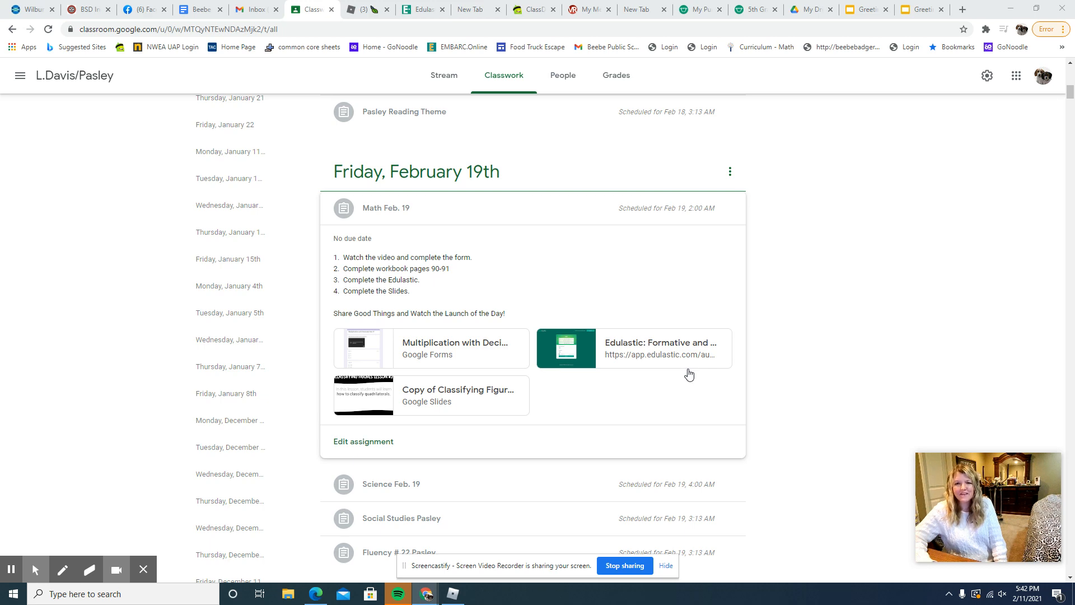
mouse_move(682, 392)
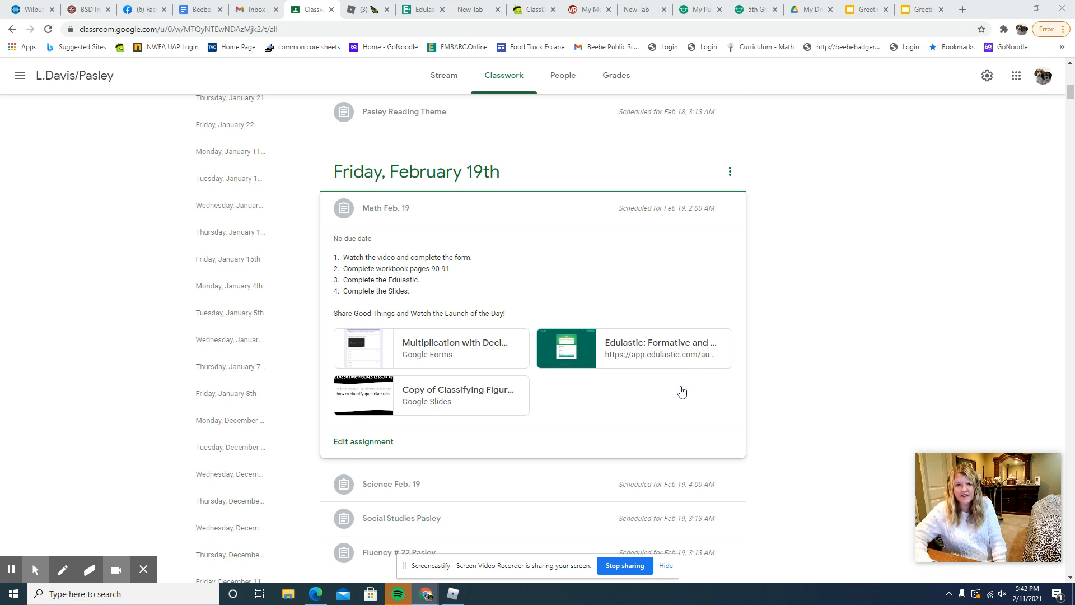
mouse_move(537, 261)
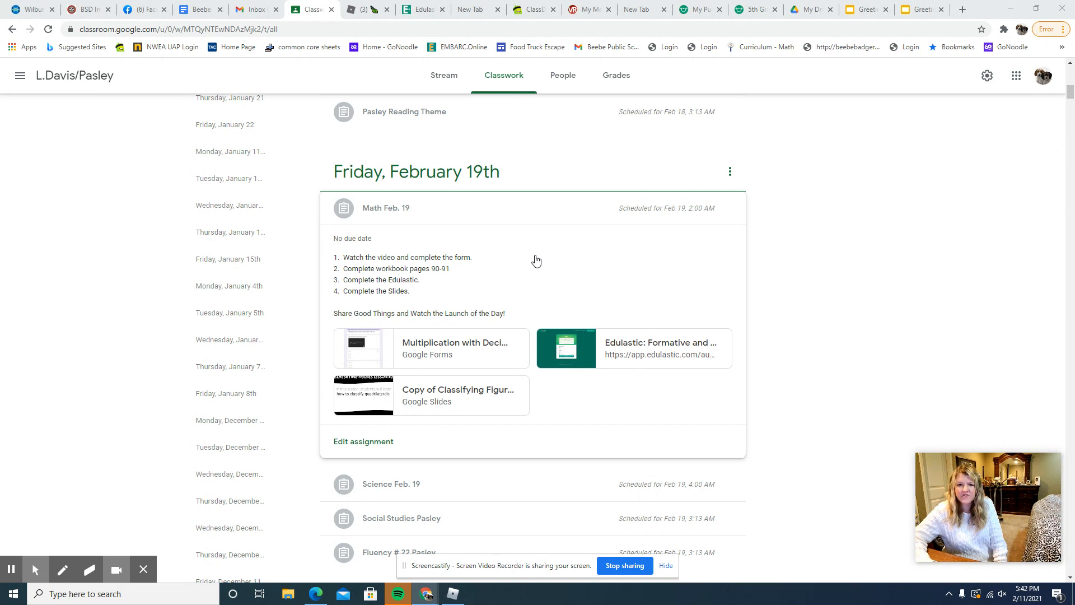
mouse_move(529, 265)
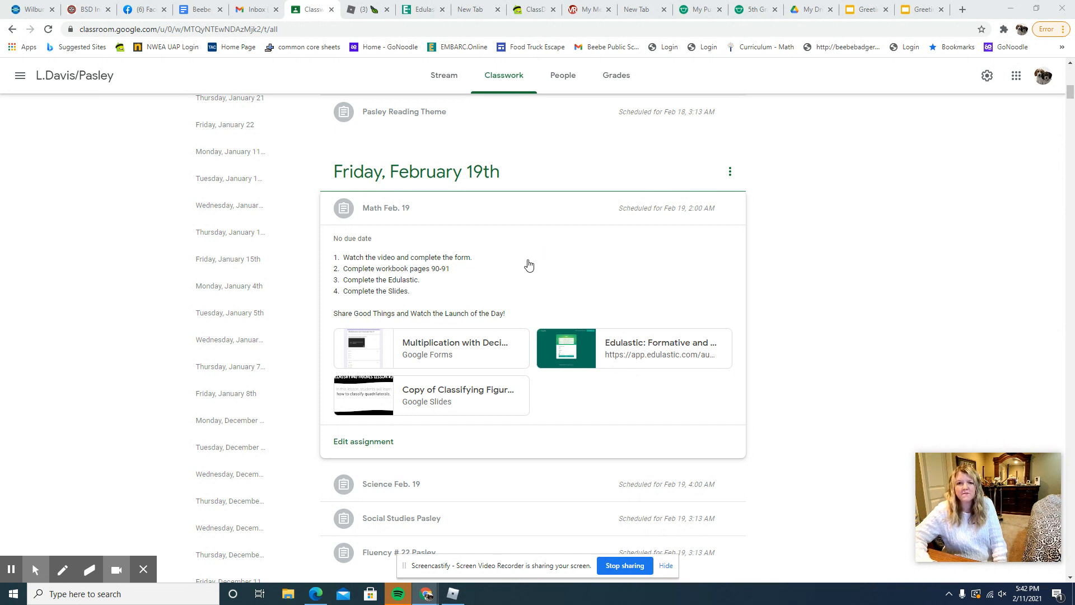
mouse_move(455, 342)
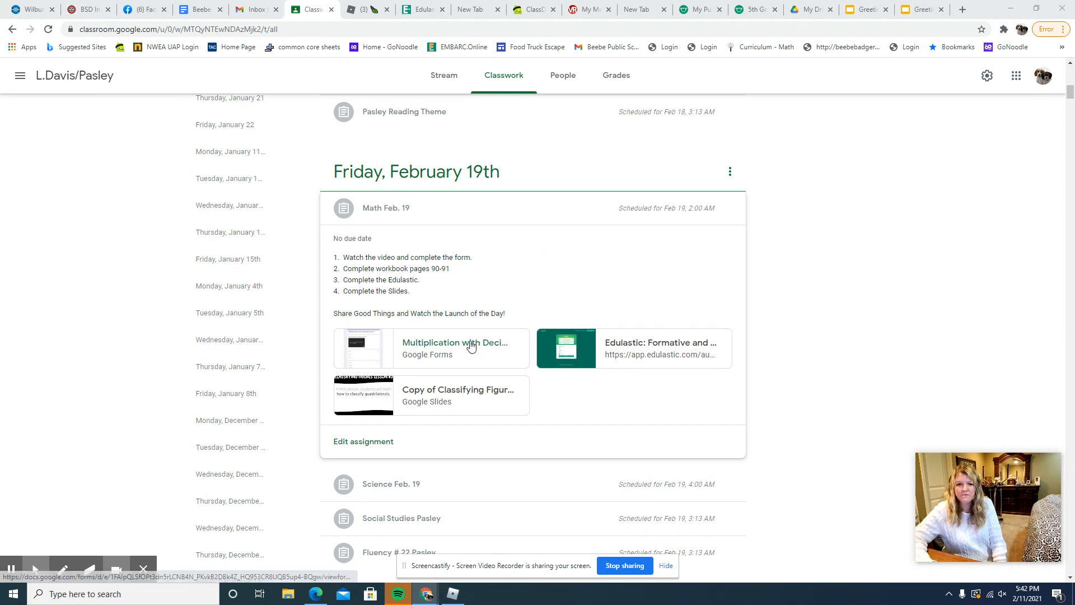
mouse_move(470, 346)
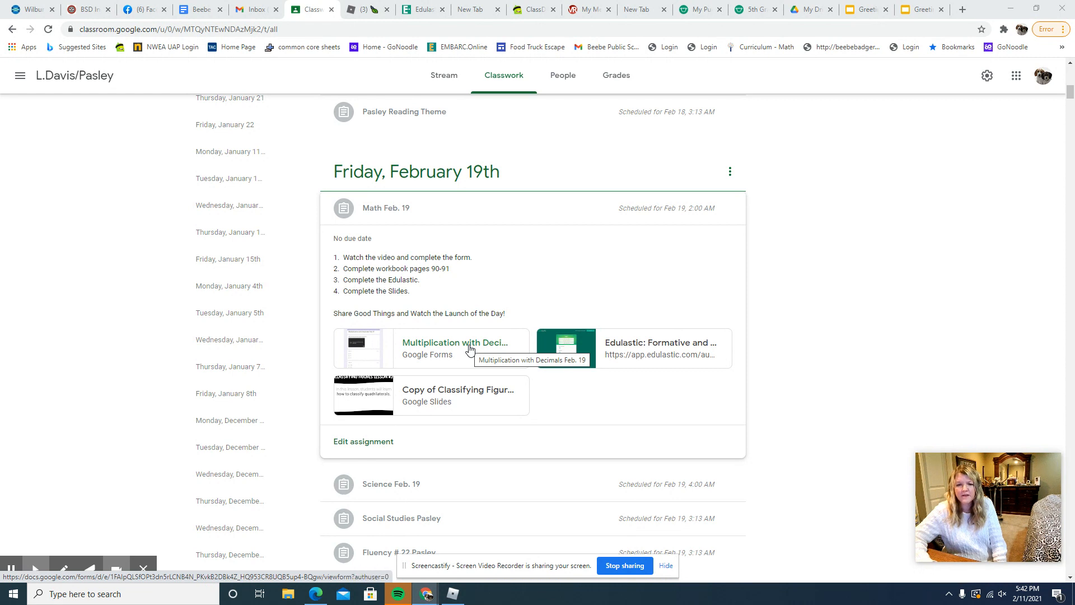
mouse_move(464, 359)
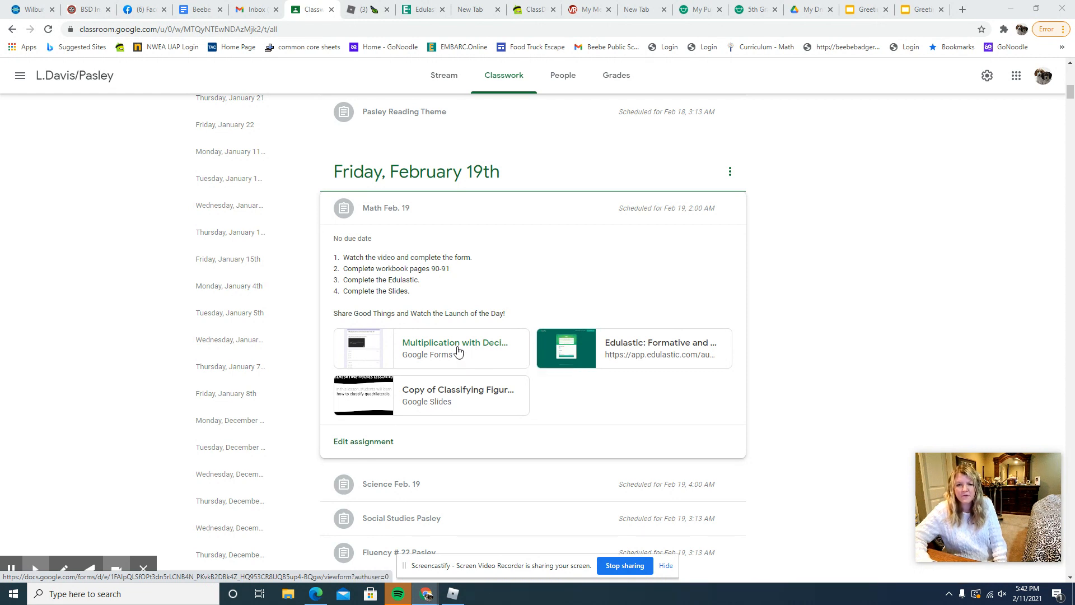
mouse_move(454, 342)
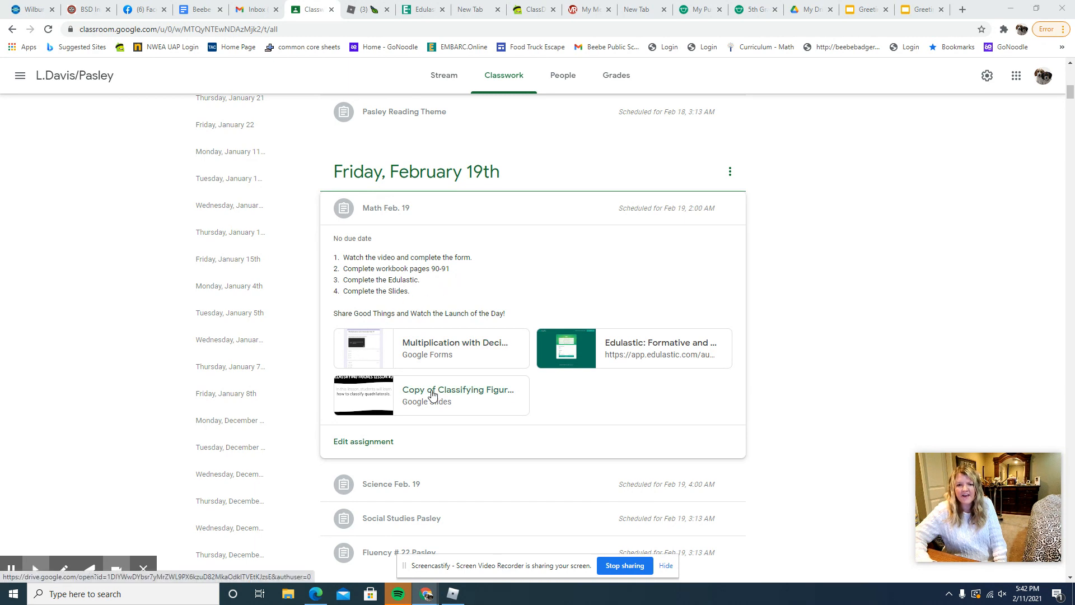
Open the Classifying Quadrilaterals lesson and page through its definitions to the first practice slide.
click(432, 394)
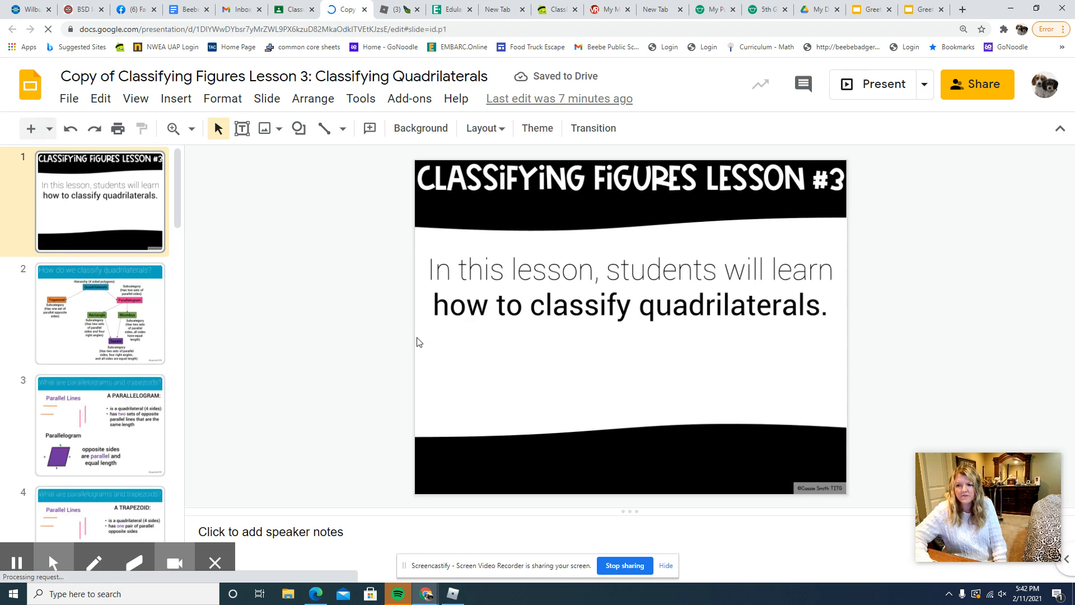
click(100, 315)
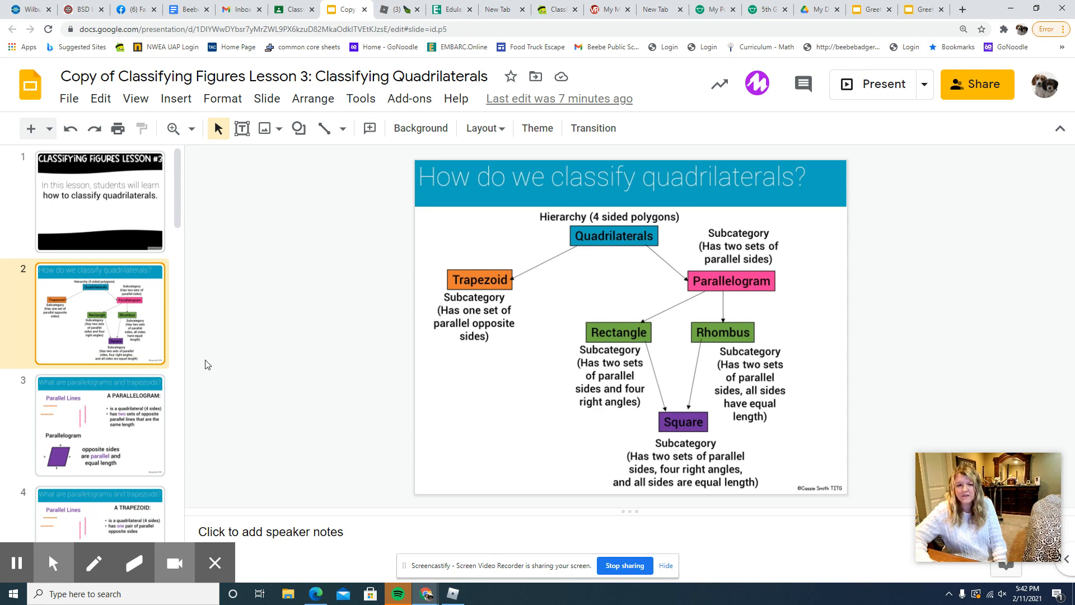
click(101, 425)
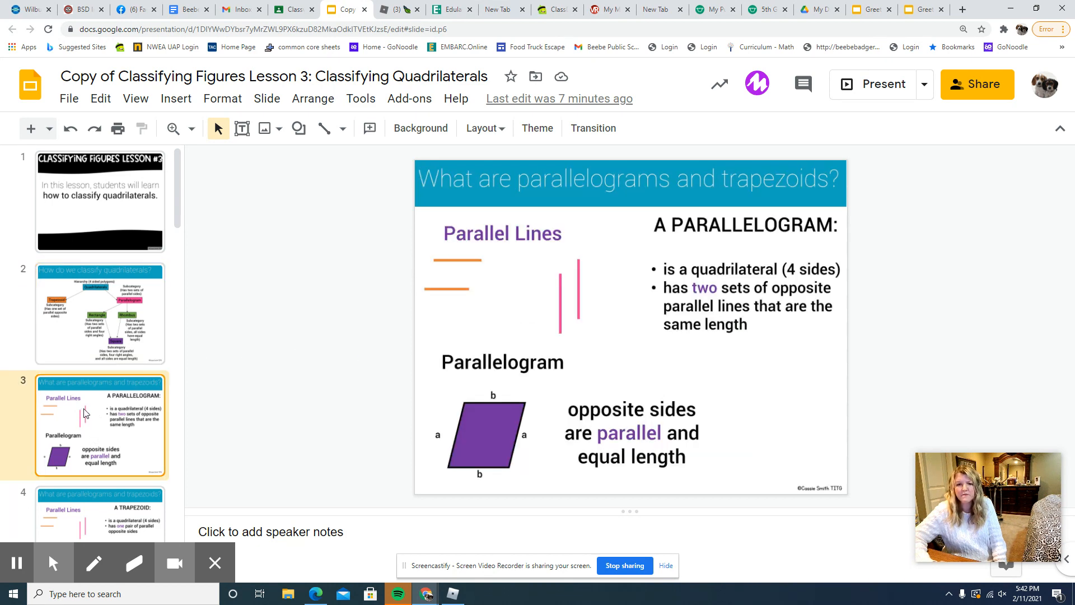
click(100, 422)
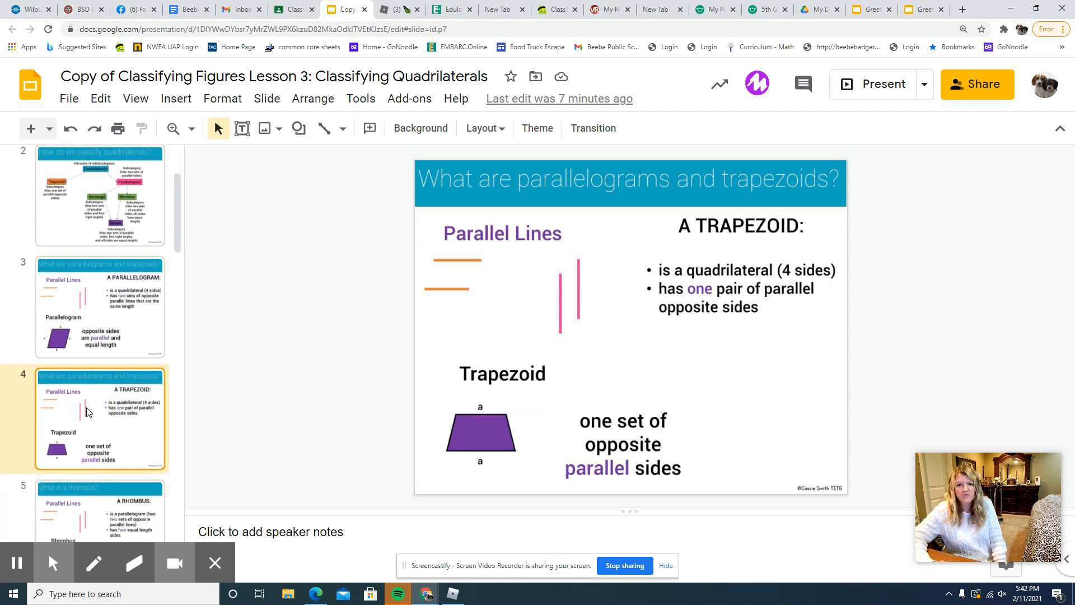
scroll(down, 3)
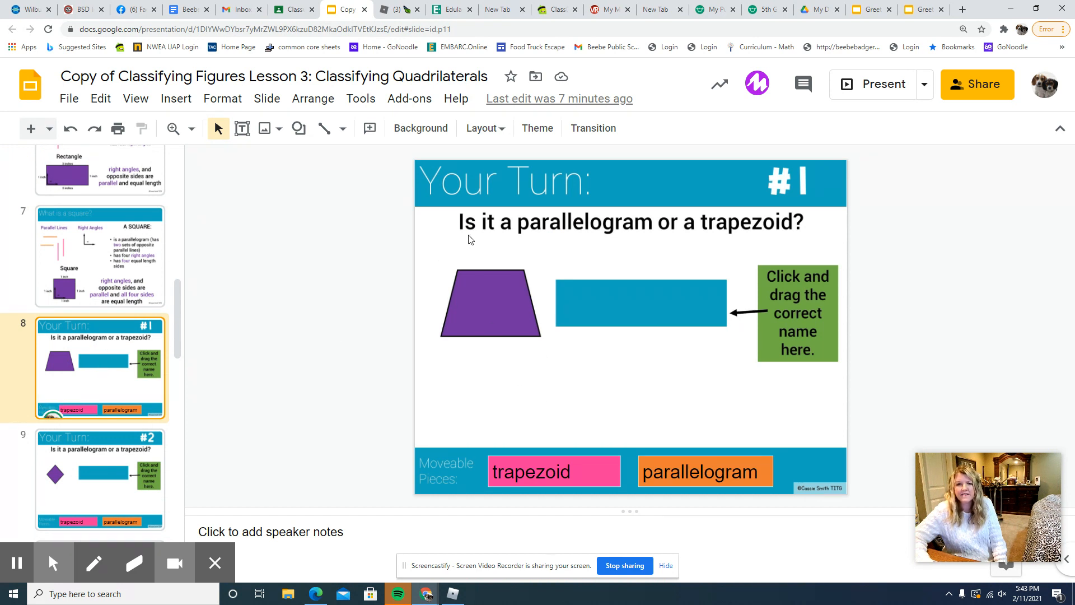
mouse_move(617, 329)
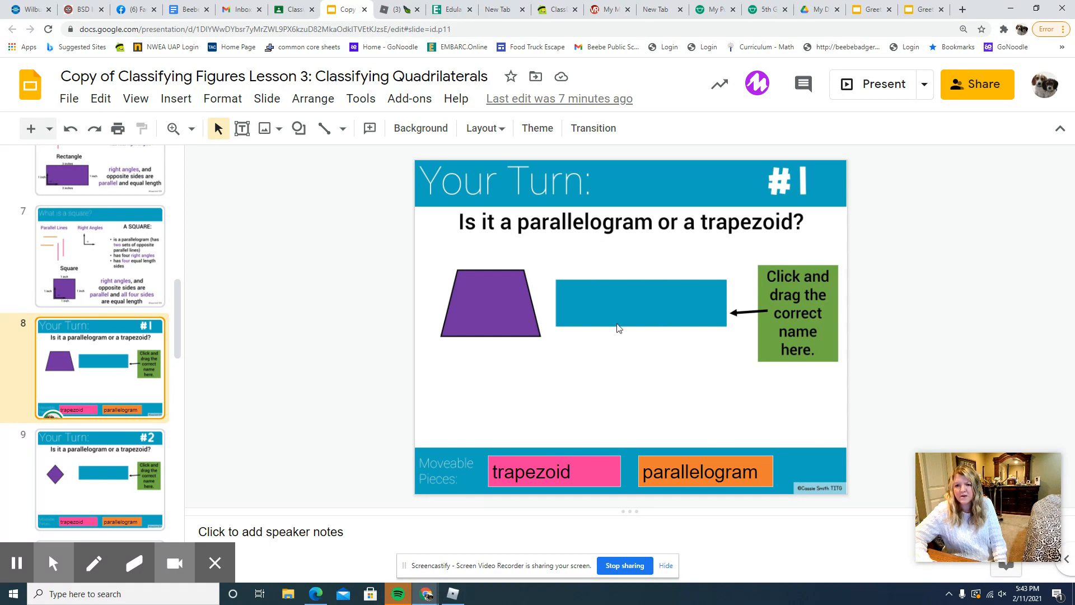
click(553, 471)
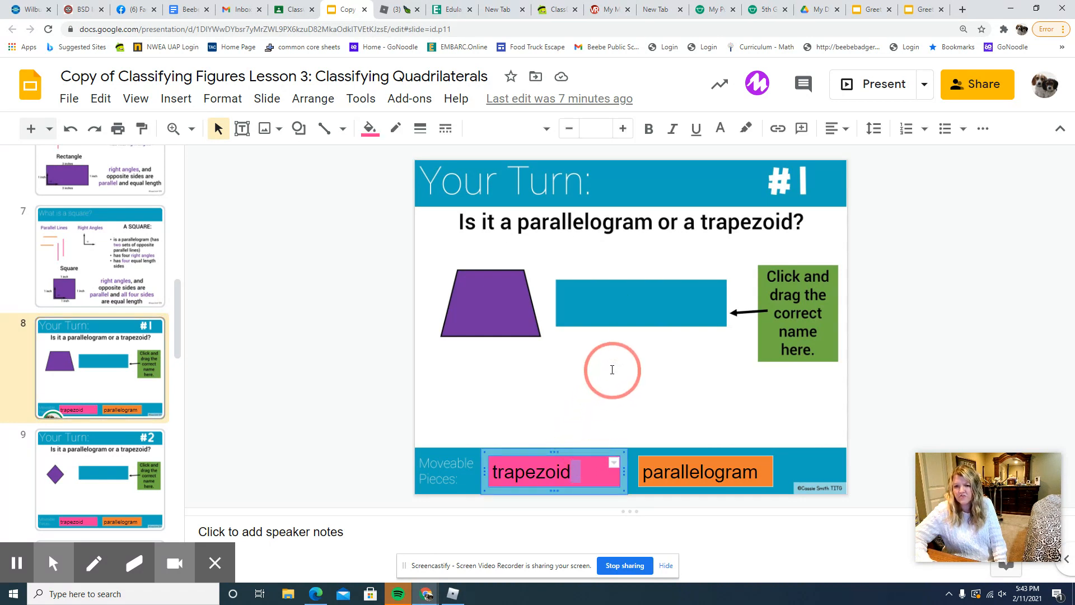
click(528, 471)
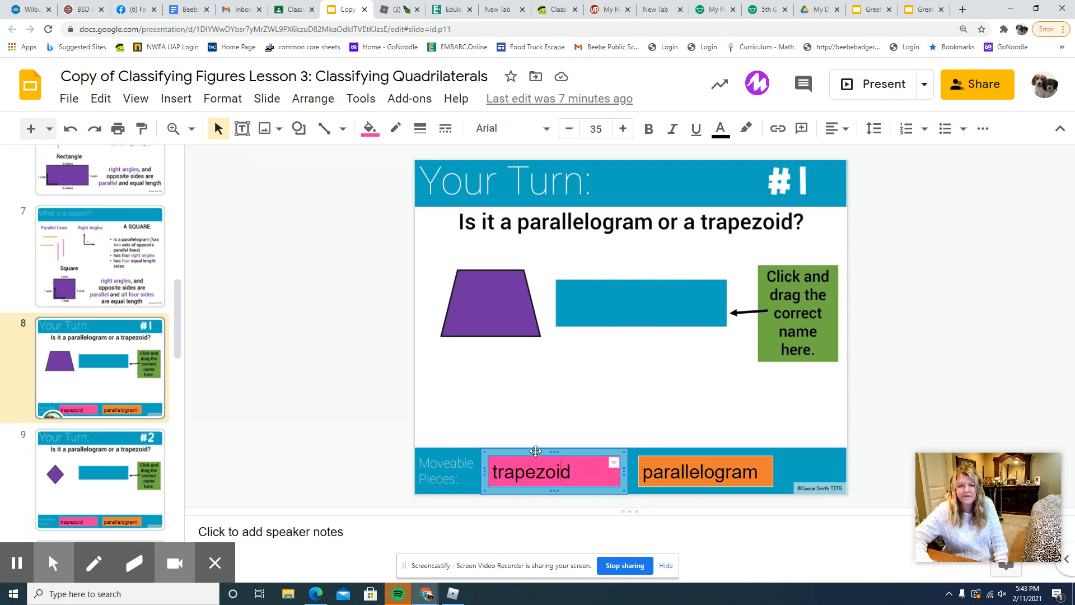
click(568, 471)
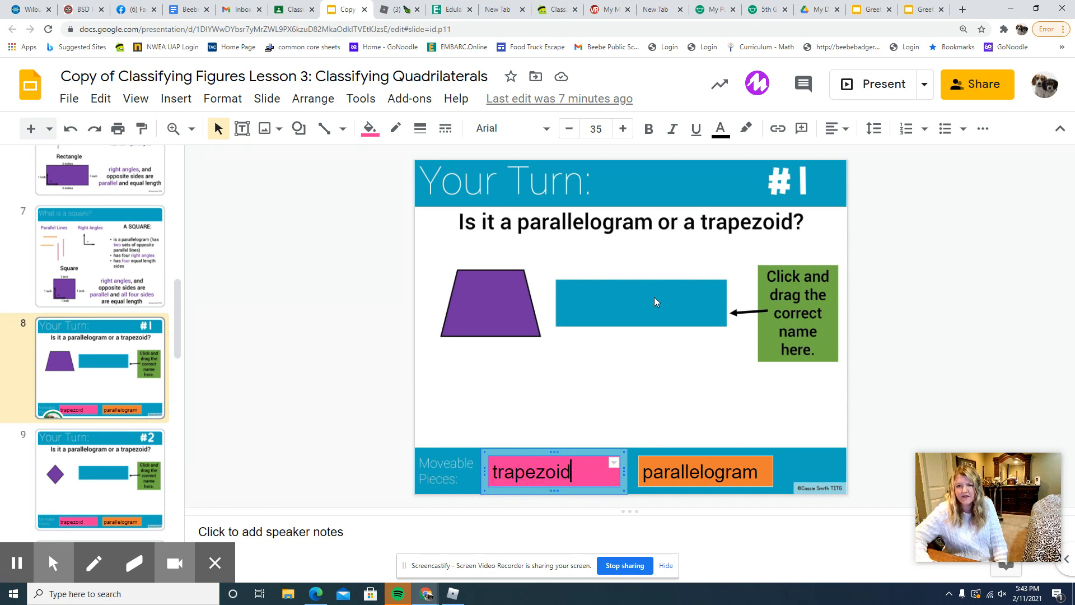
mouse_move(403, 355)
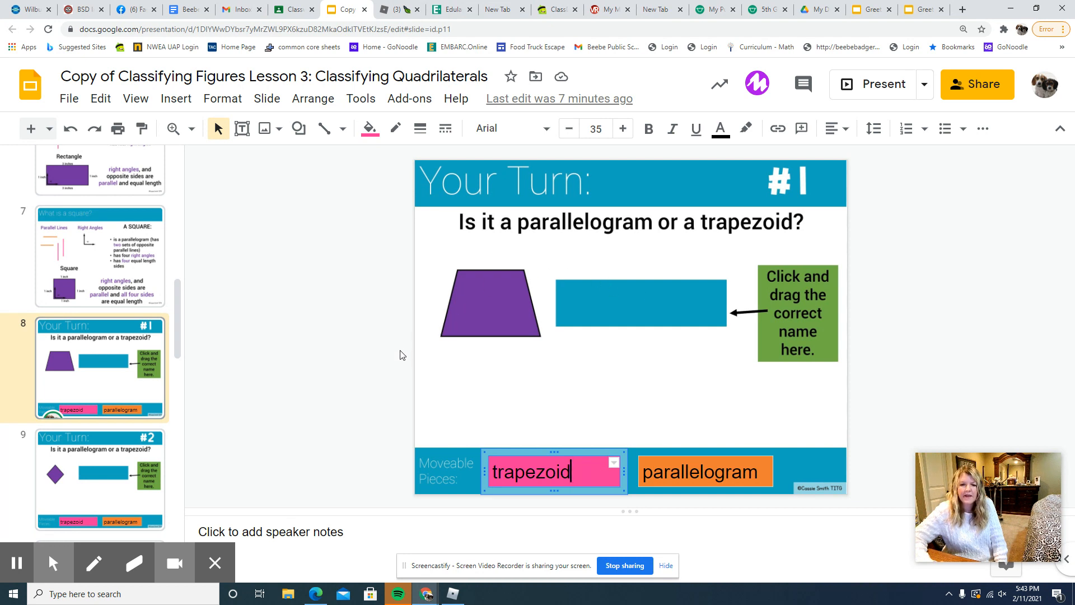
mouse_move(349, 116)
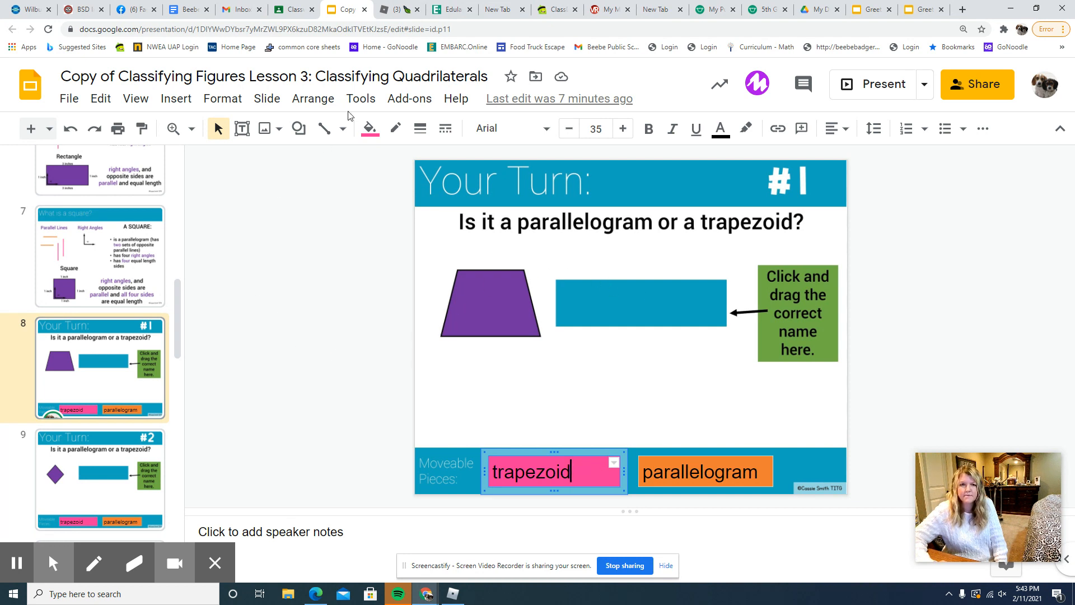
Return to Classroom's Feb. 19 classwork and expand the Science Feb. 19 post.
click(292, 9)
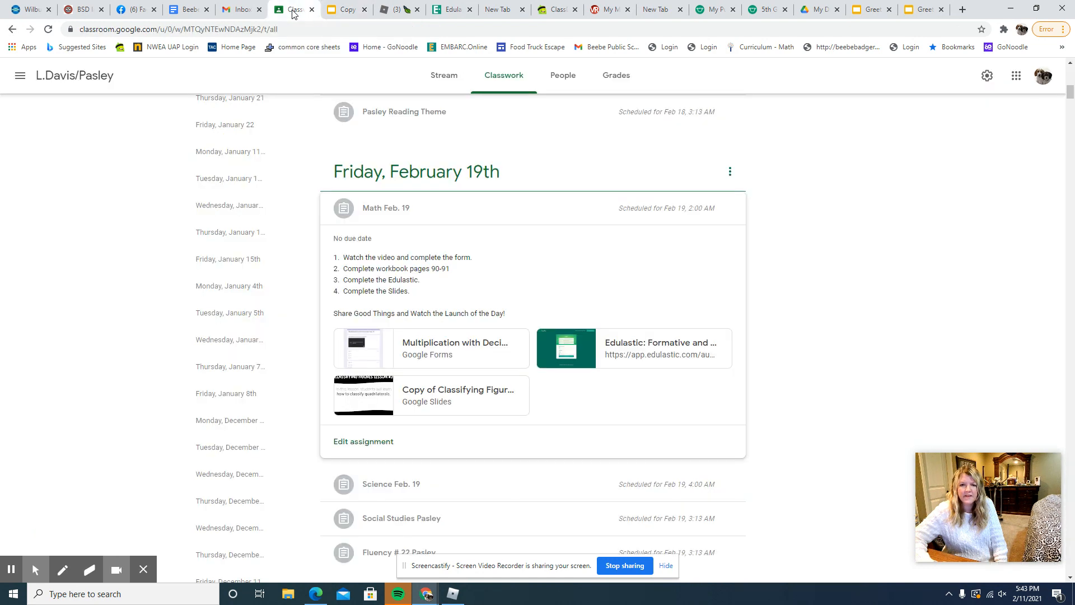
scroll(down, 3)
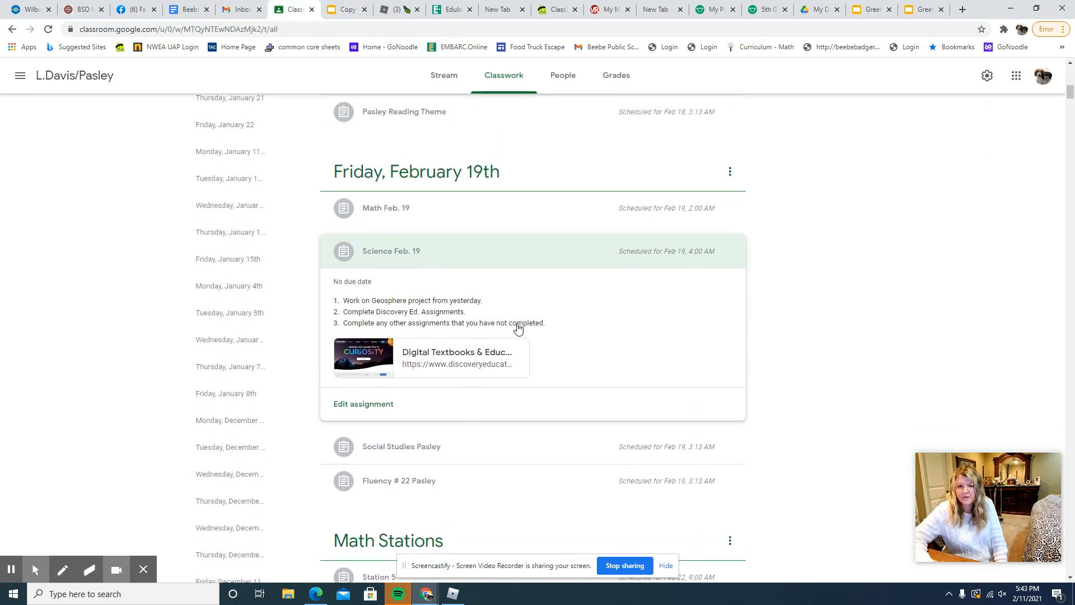
mouse_move(543, 314)
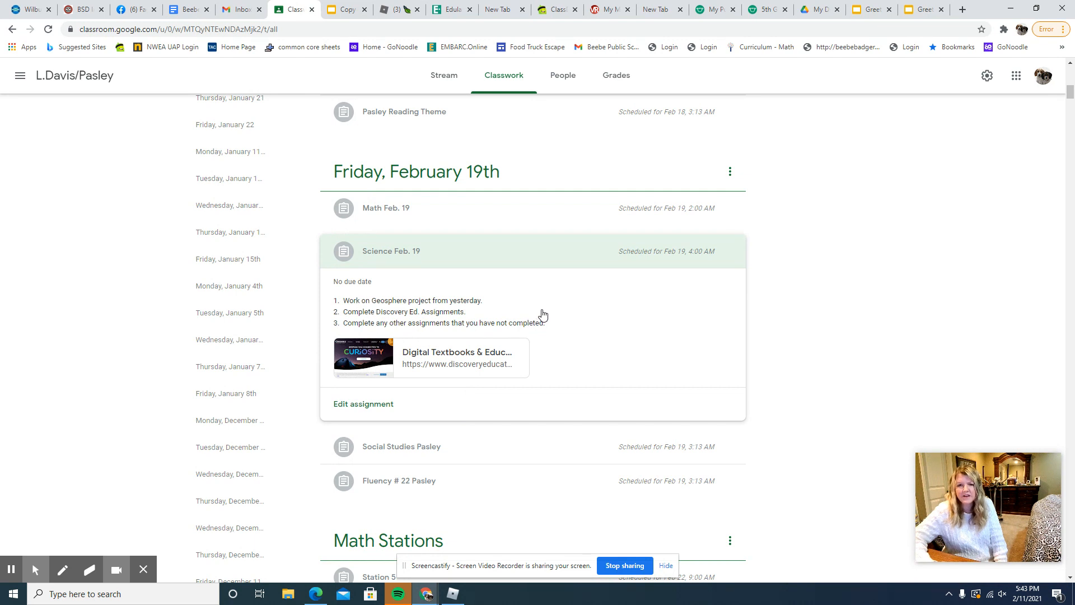
mouse_move(517, 300)
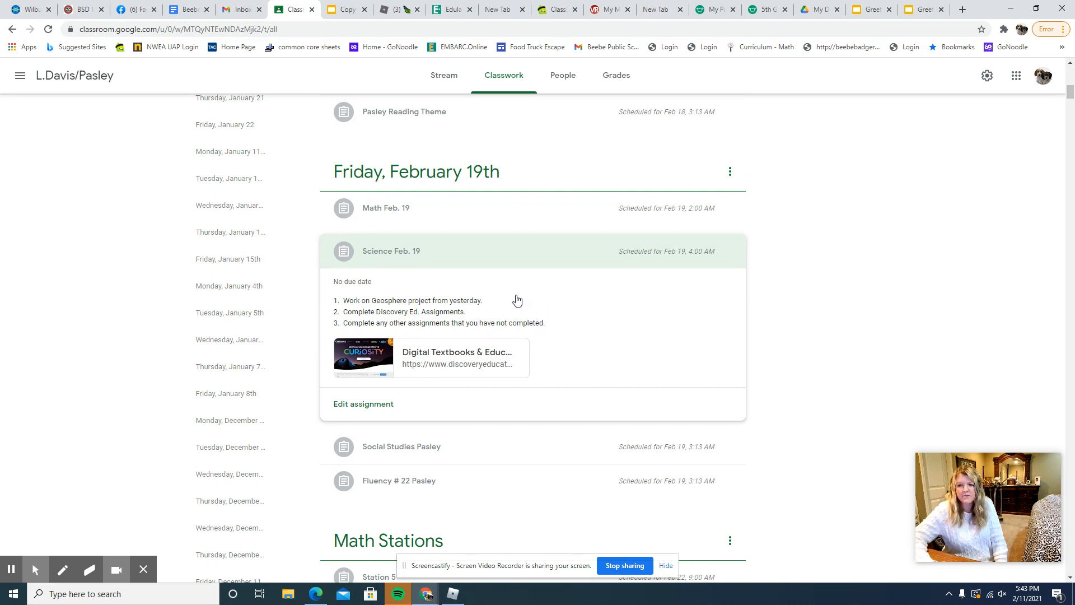
mouse_move(539, 297)
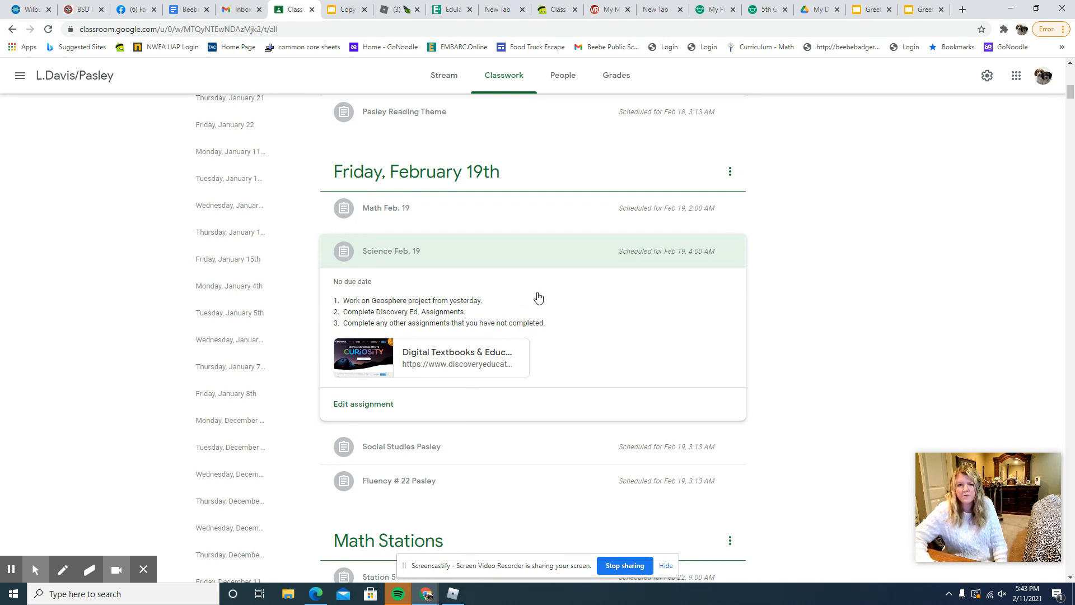
mouse_move(522, 289)
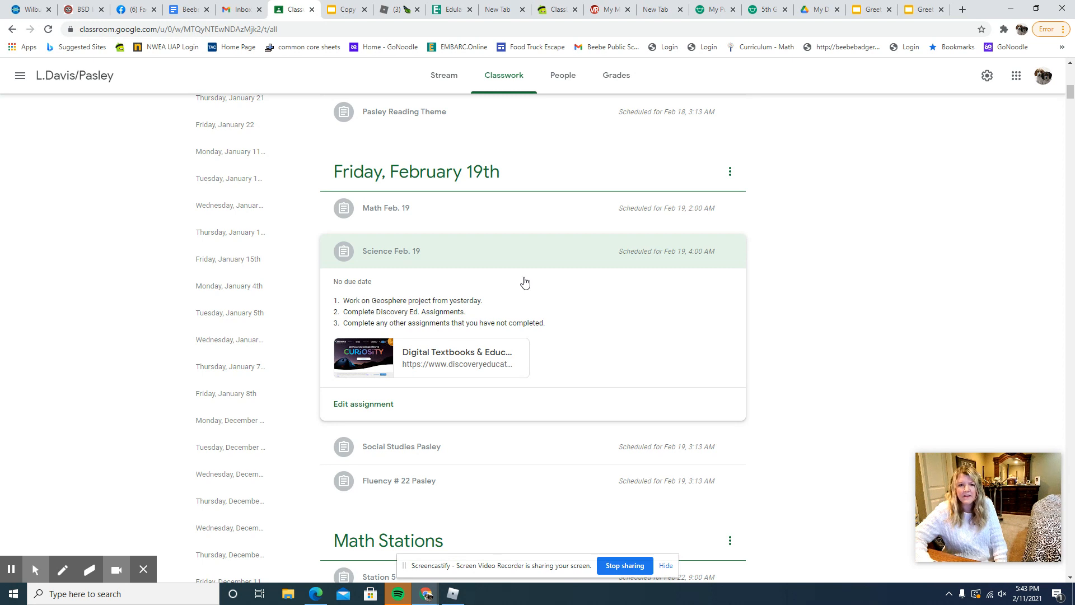
mouse_move(432, 339)
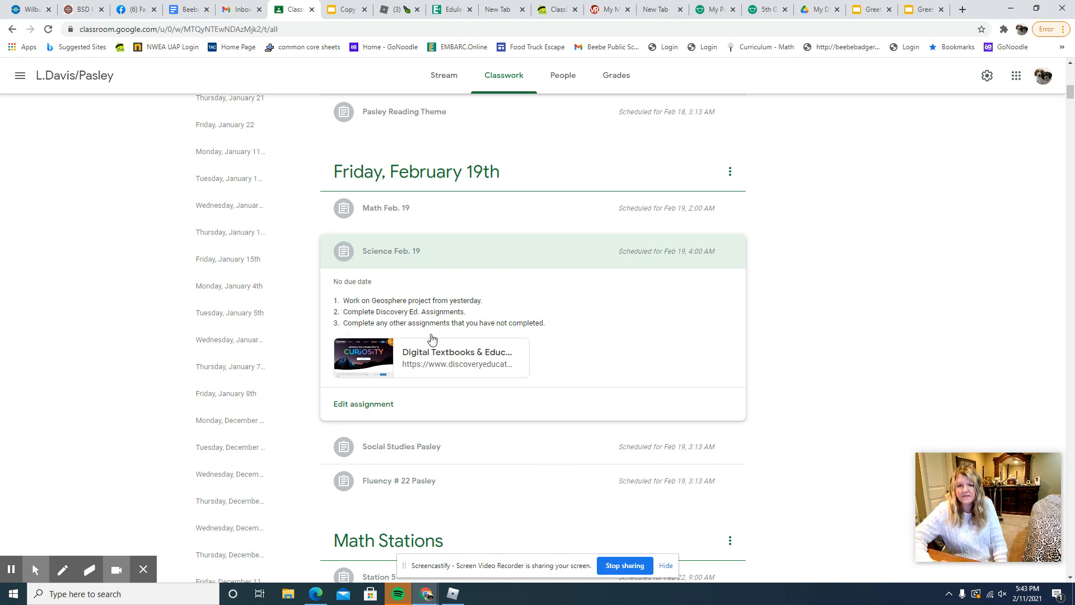
mouse_move(484, 341)
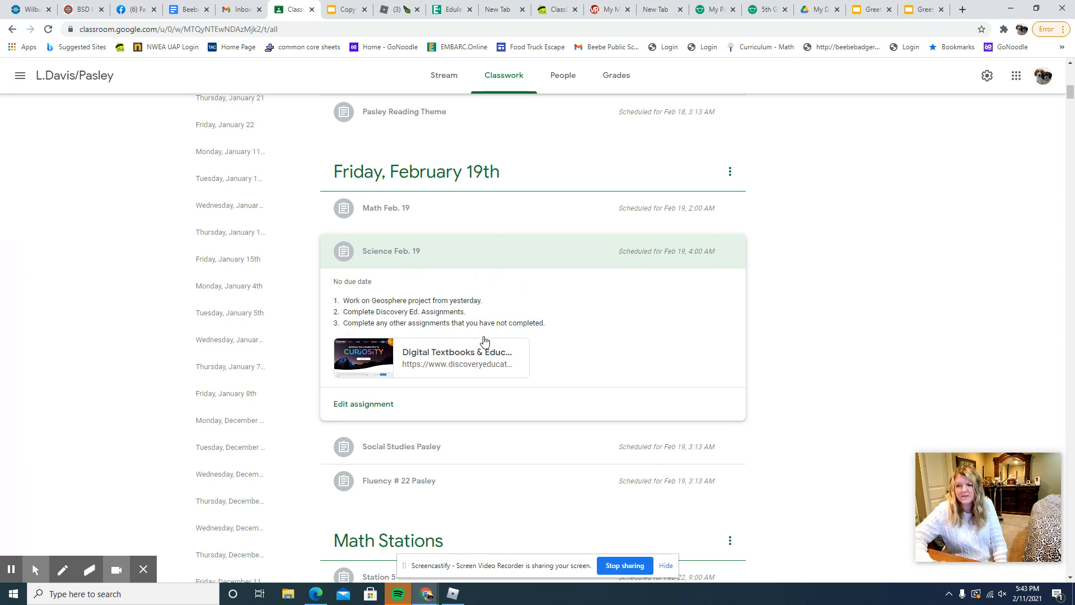
mouse_move(456, 352)
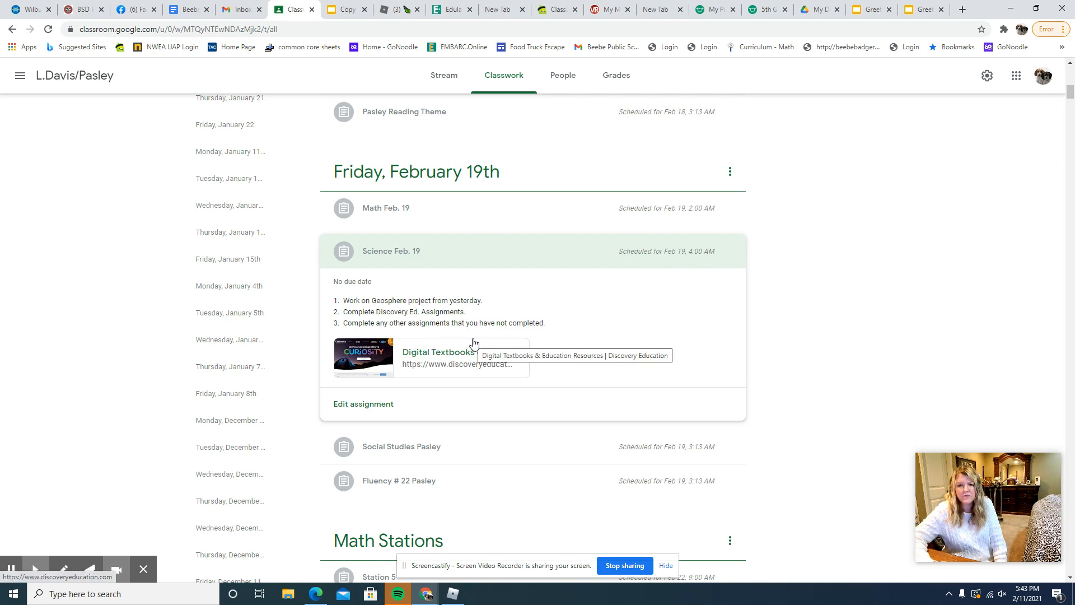
mouse_move(462, 340)
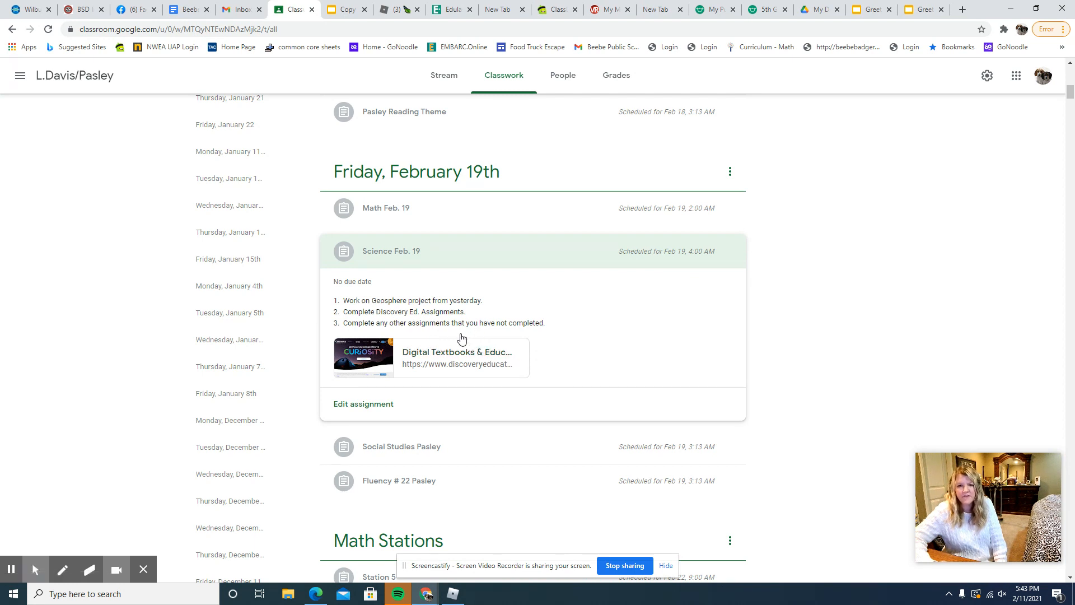
mouse_move(519, 333)
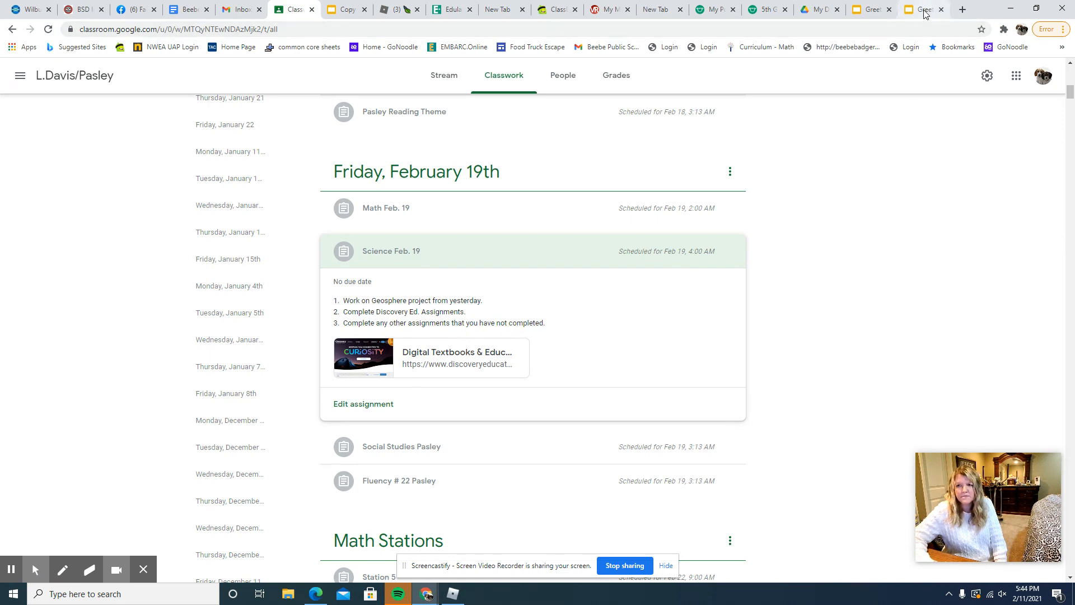
Switch to the Greeting/Good Things/Launch/Social Contract Feb. 19 slides tab.
click(923, 9)
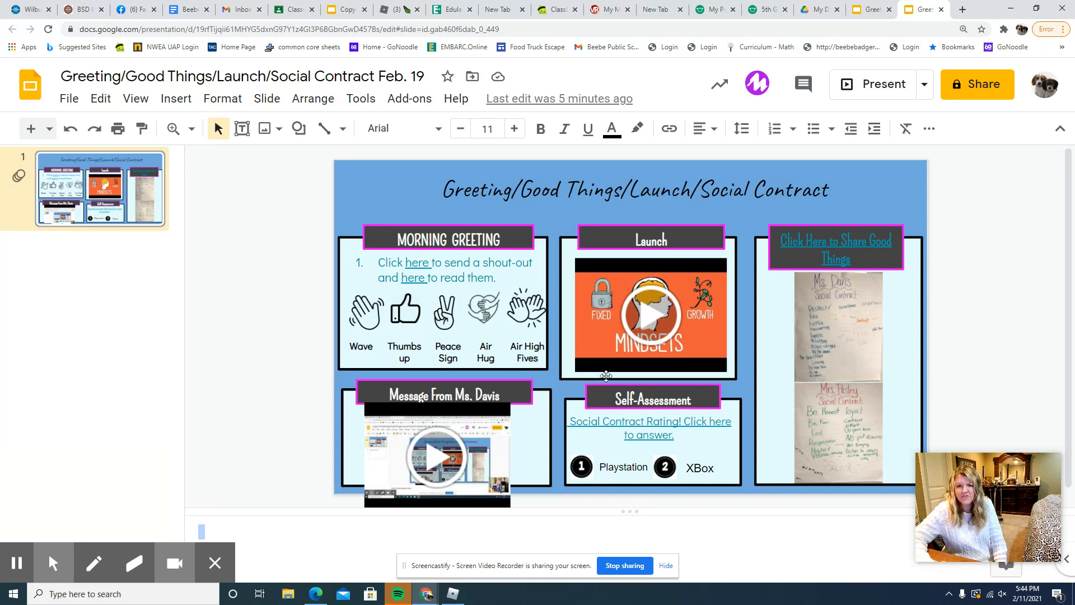
mouse_move(513, 276)
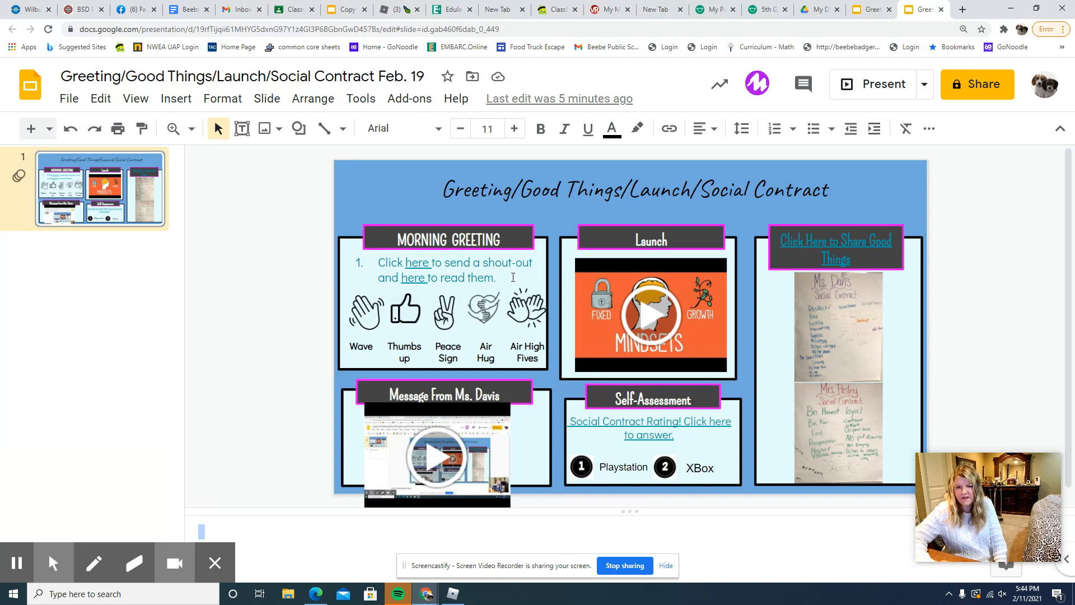